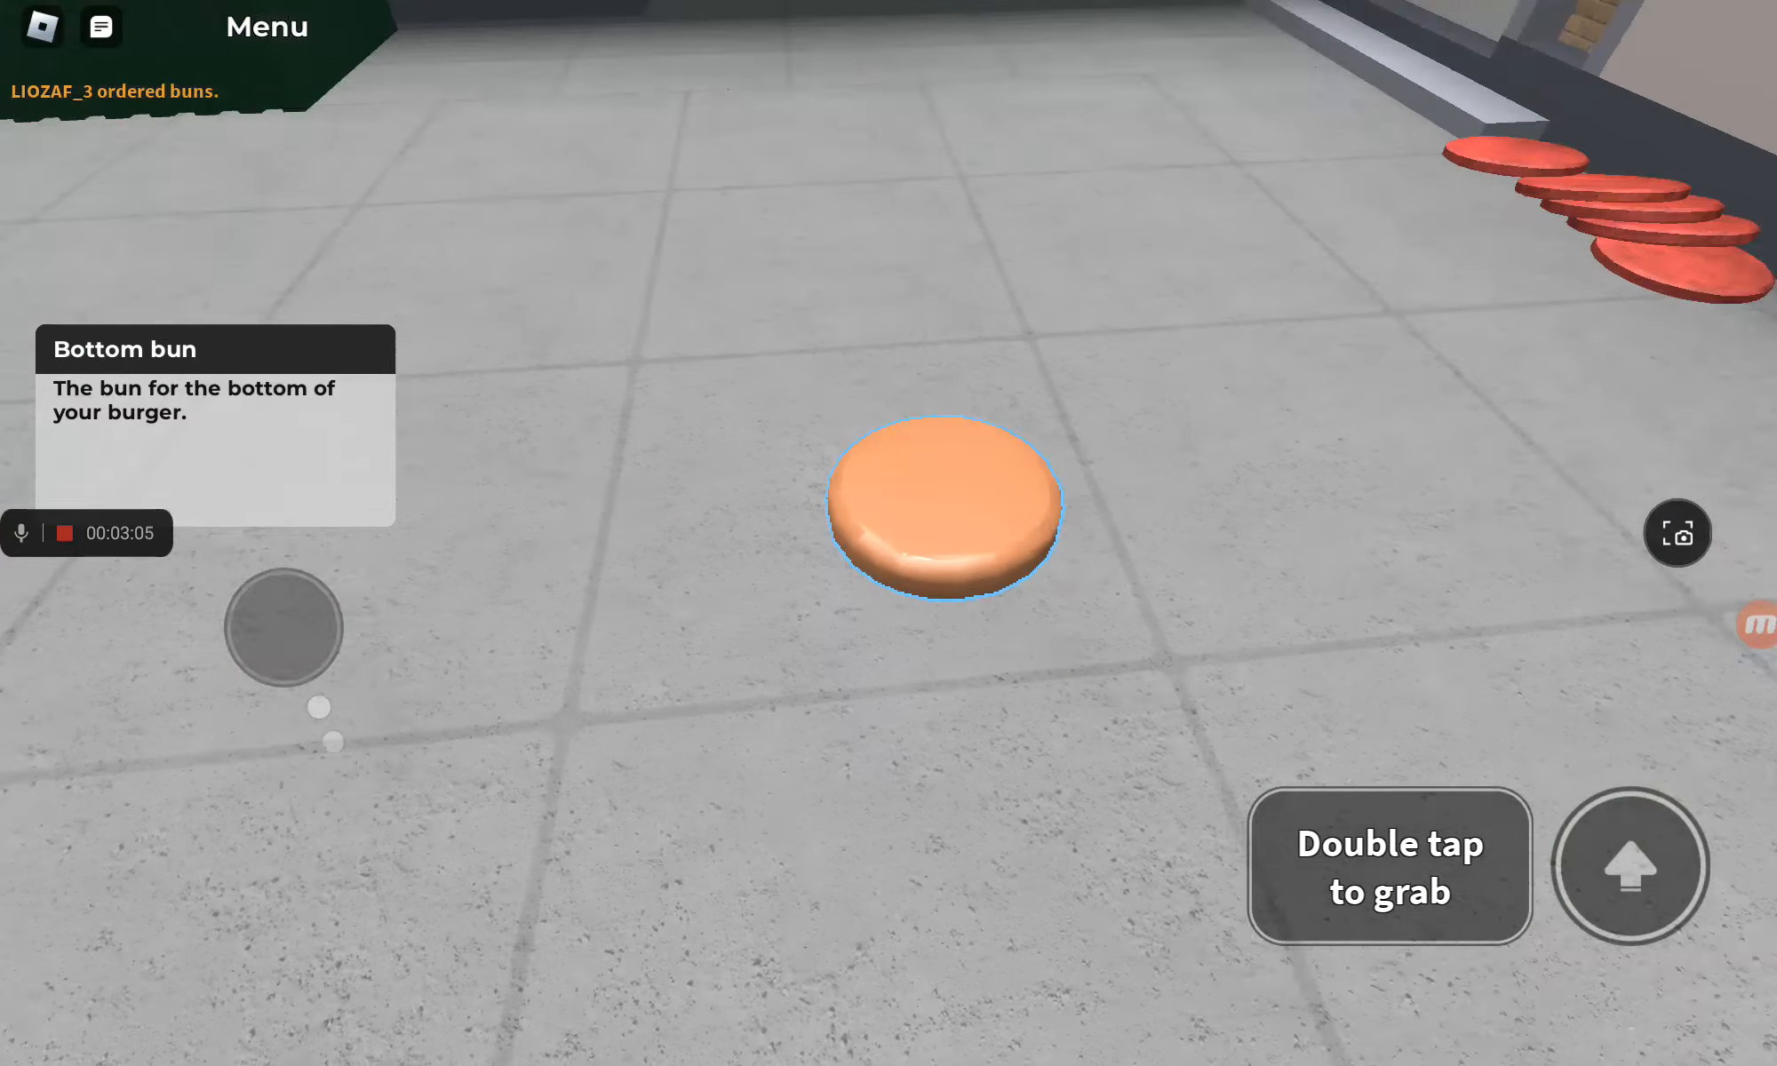
Step: Try grabbing the bottom bun, then pick up the Empty Package from the kitchen floor
{"action": "double_click", "coordinate": [946, 503]}
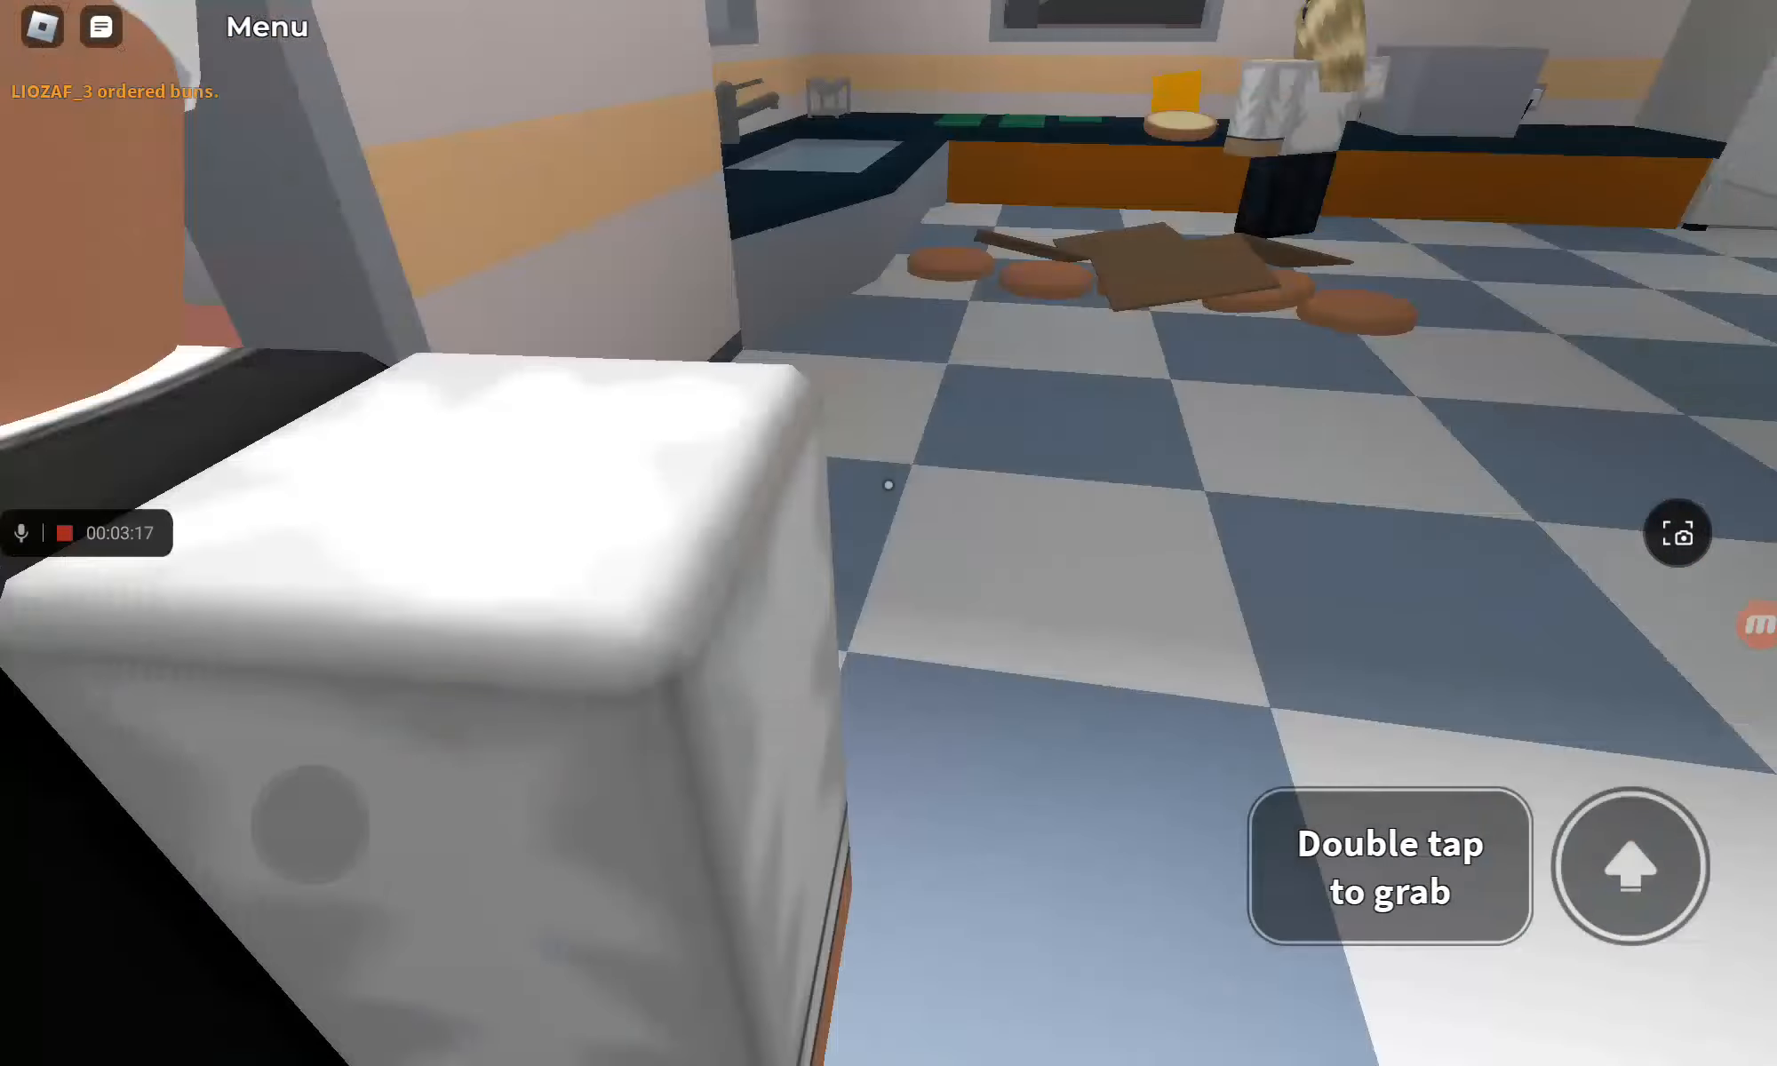
{"action": "double_click", "coordinate": [889, 485]}
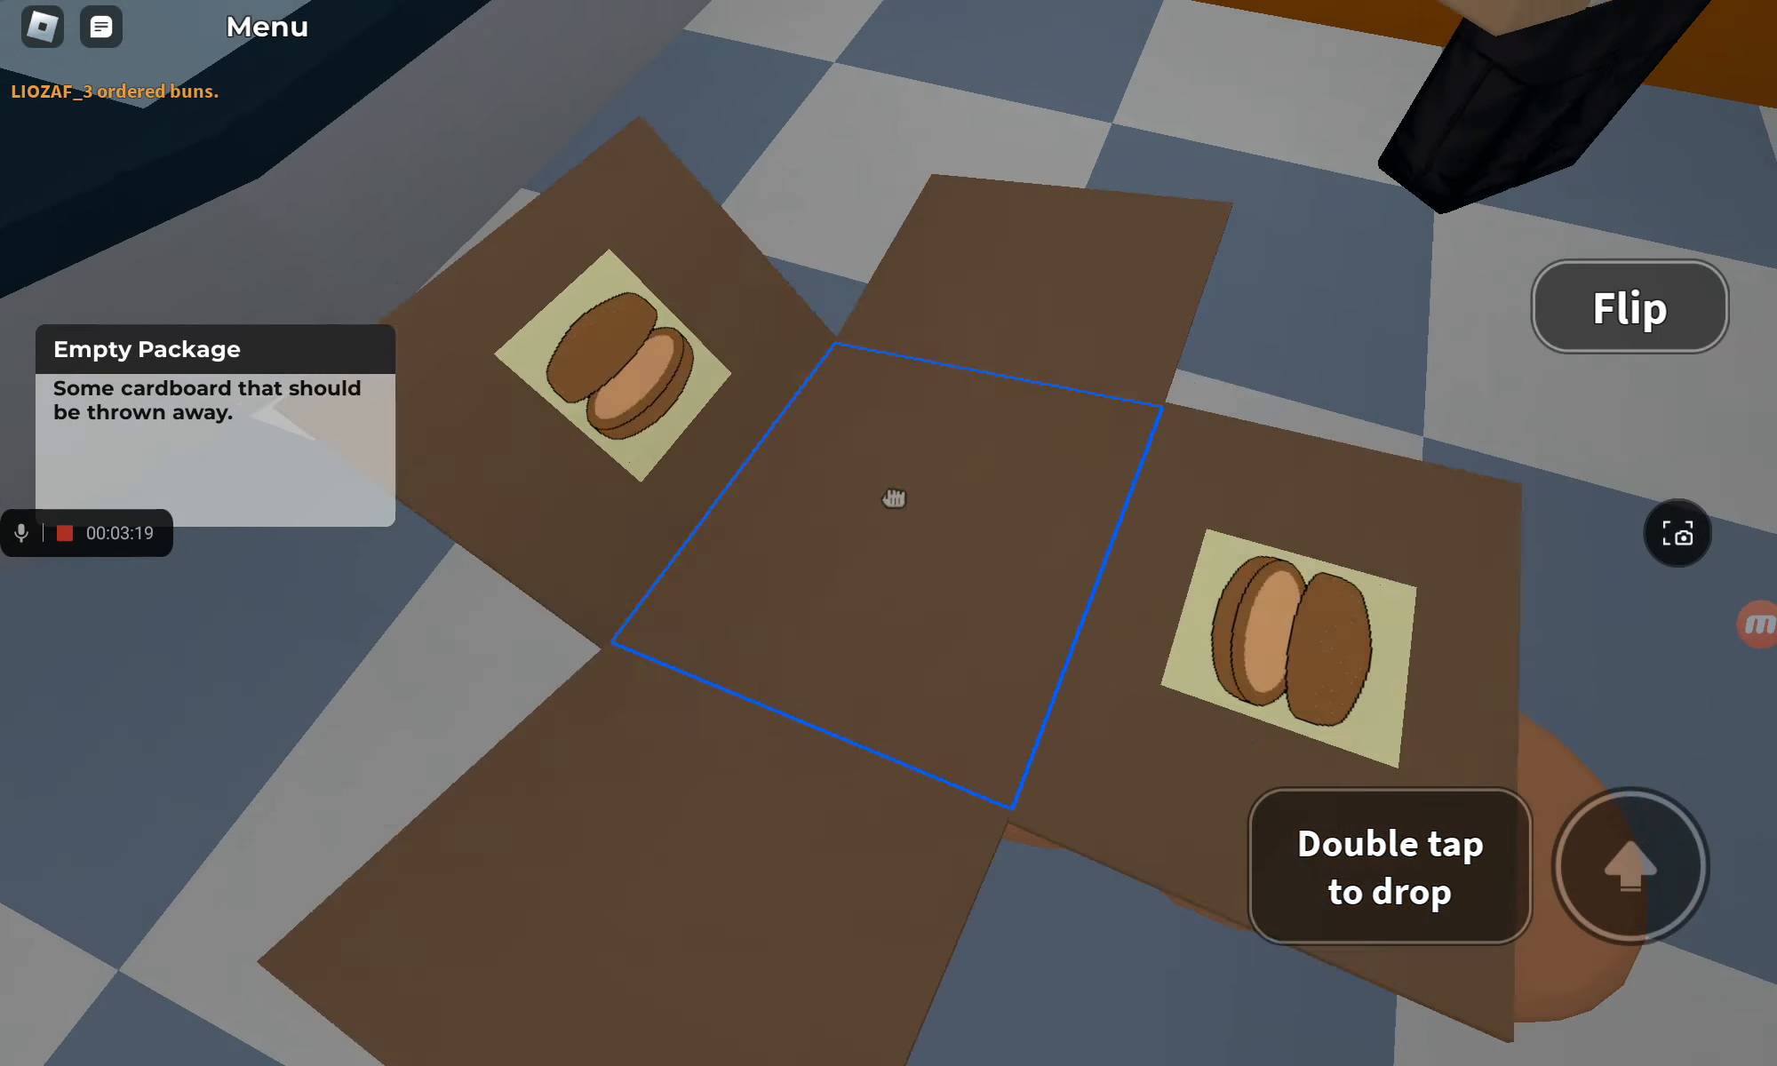